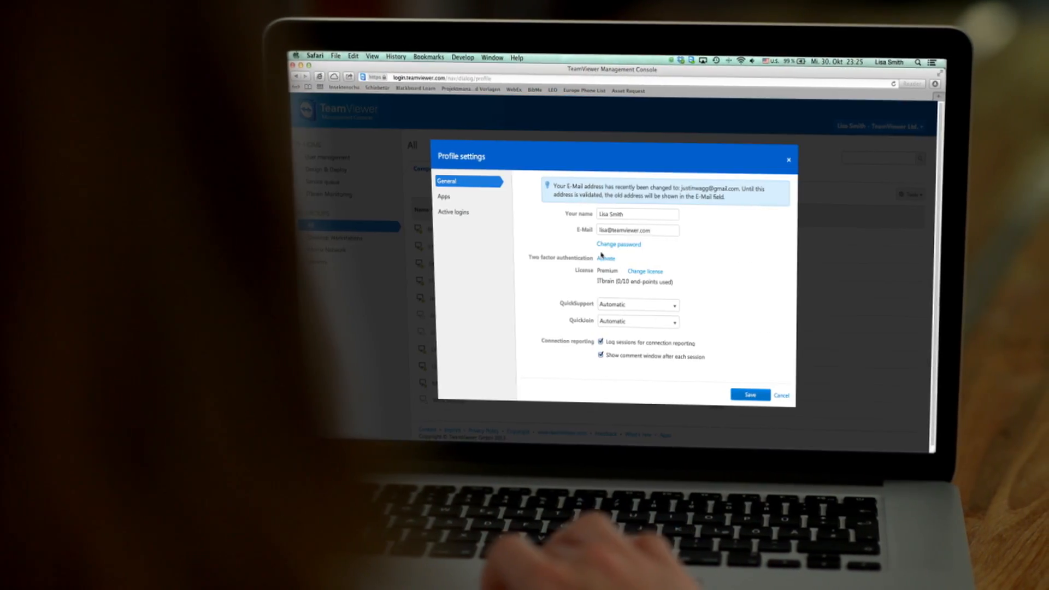
- Activate two-factor authentication from Profile settings and start activation to reach authenticator app setup
{"action": "left_click", "coordinate": [605, 259]}
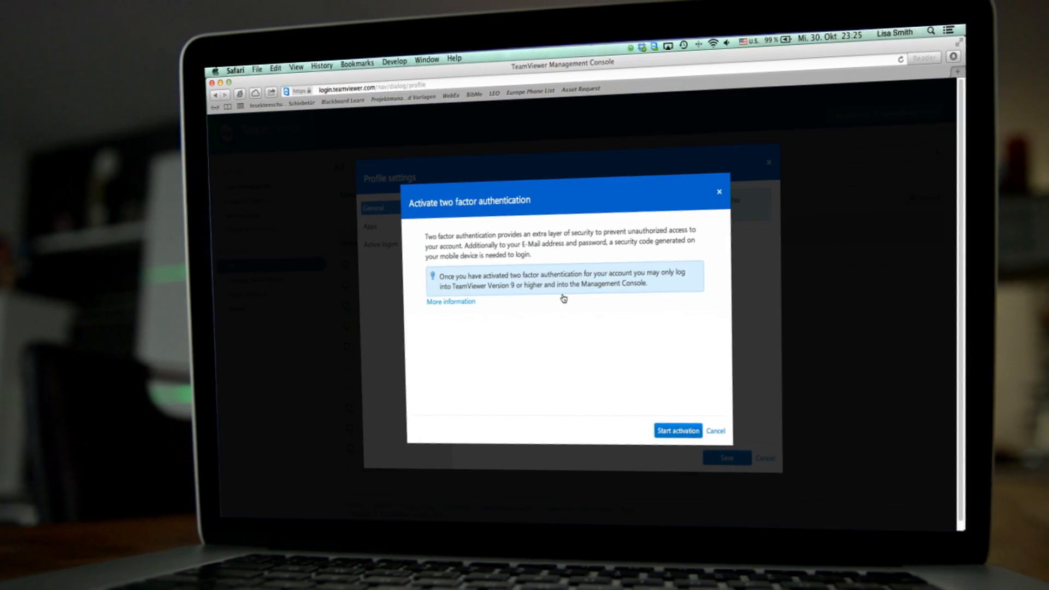
{"action": "left_click", "coordinate": [676, 430]}
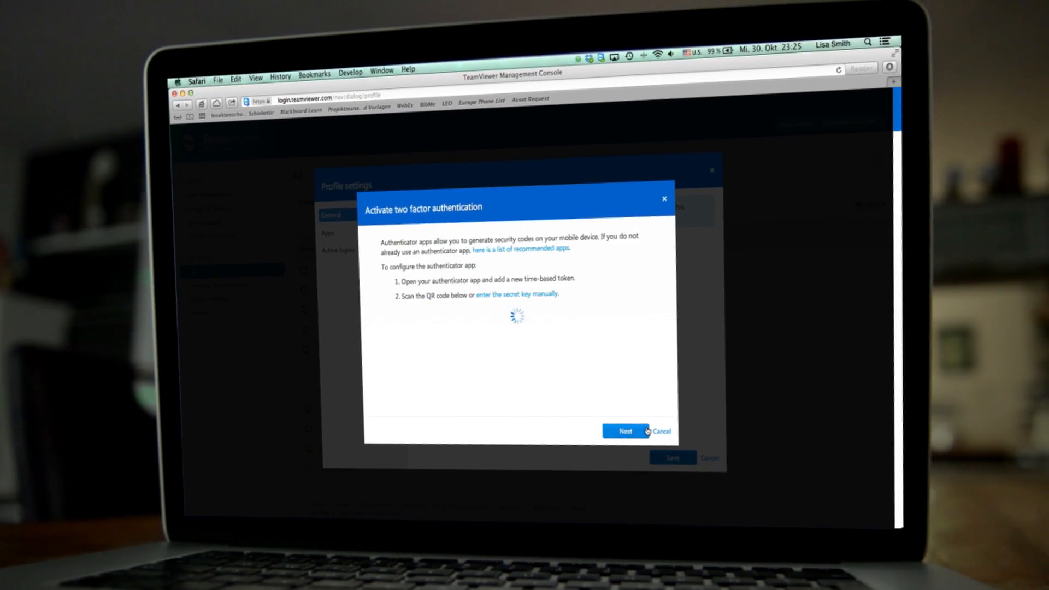